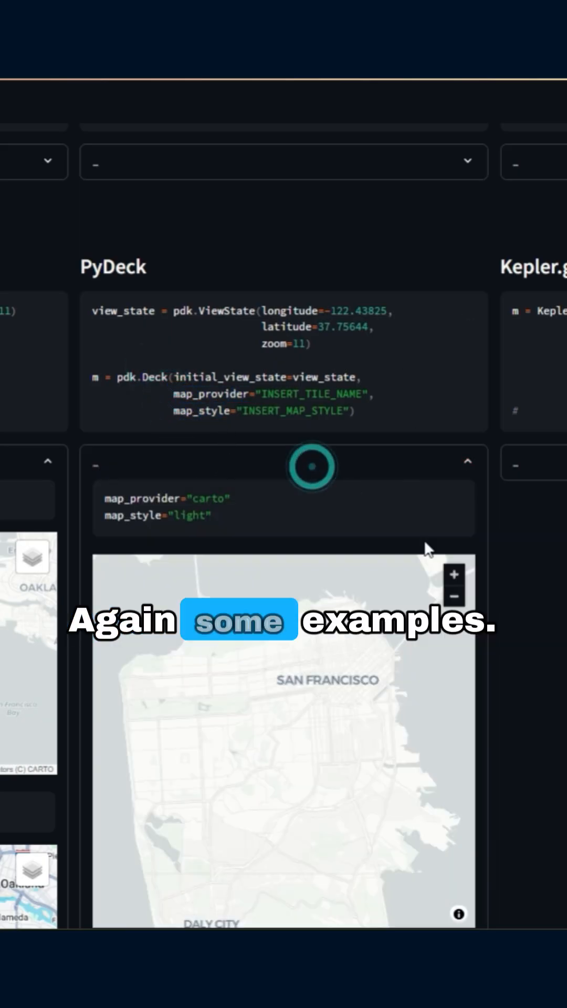
# Scroll down past the Folium and Leafmap choropleth maps to the Kepler.gl point map.
pyautogui.scroll(-3)
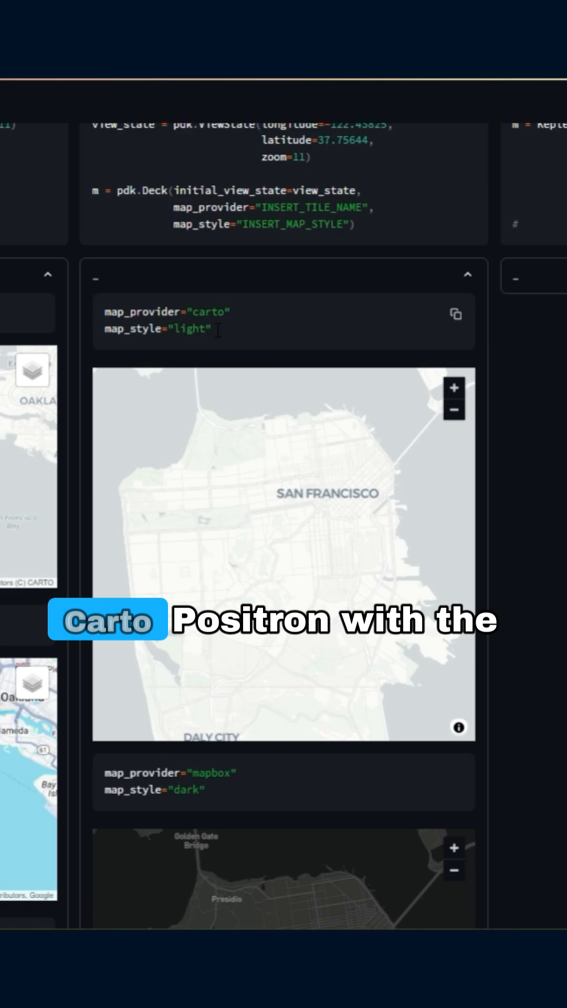
pyautogui.scroll(-3)
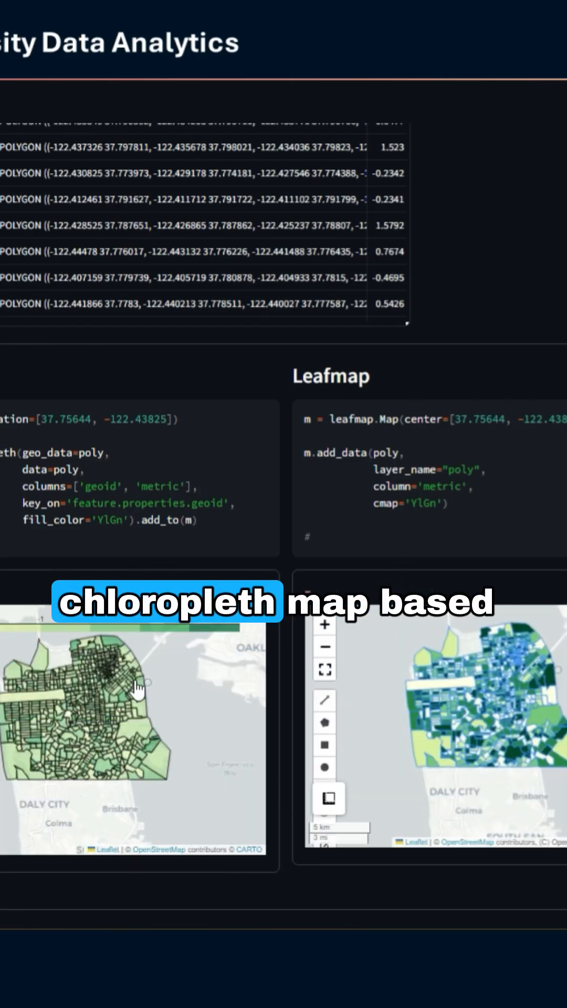
pyautogui.scroll(-3)
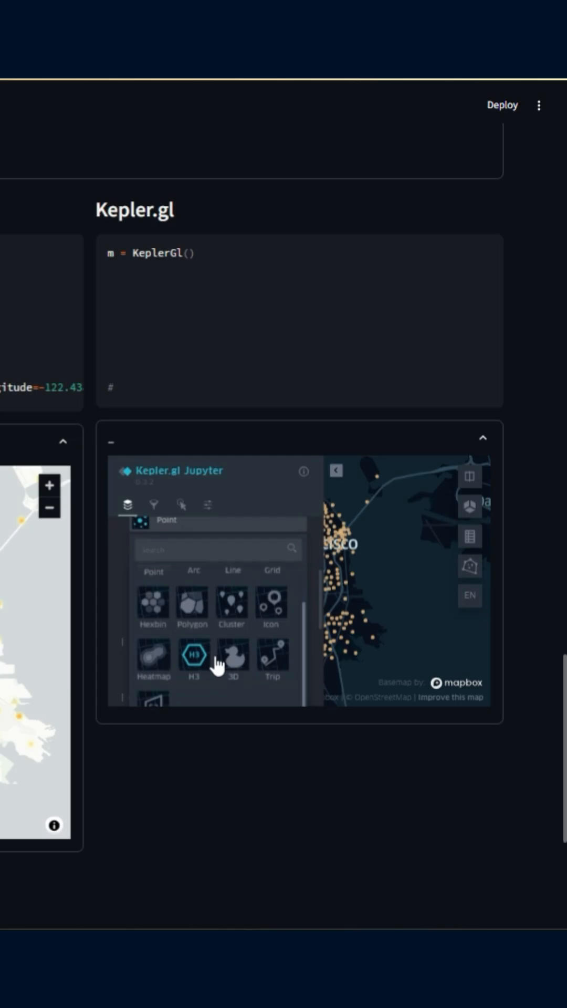
# Switch the Kepler.gl layer type to Heatmap and pick a weight field.
pyautogui.click(154, 659)
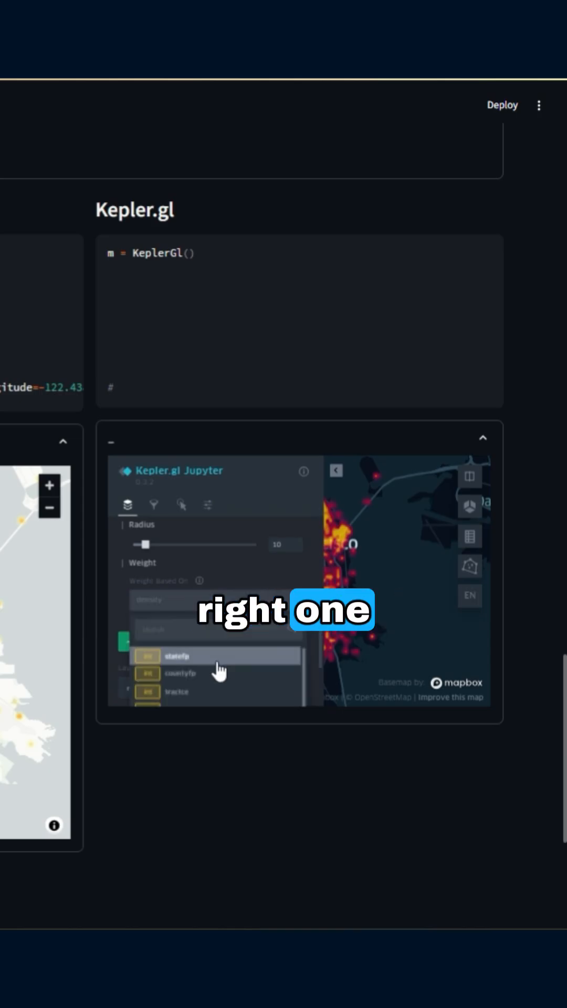
pyautogui.click(335, 471)
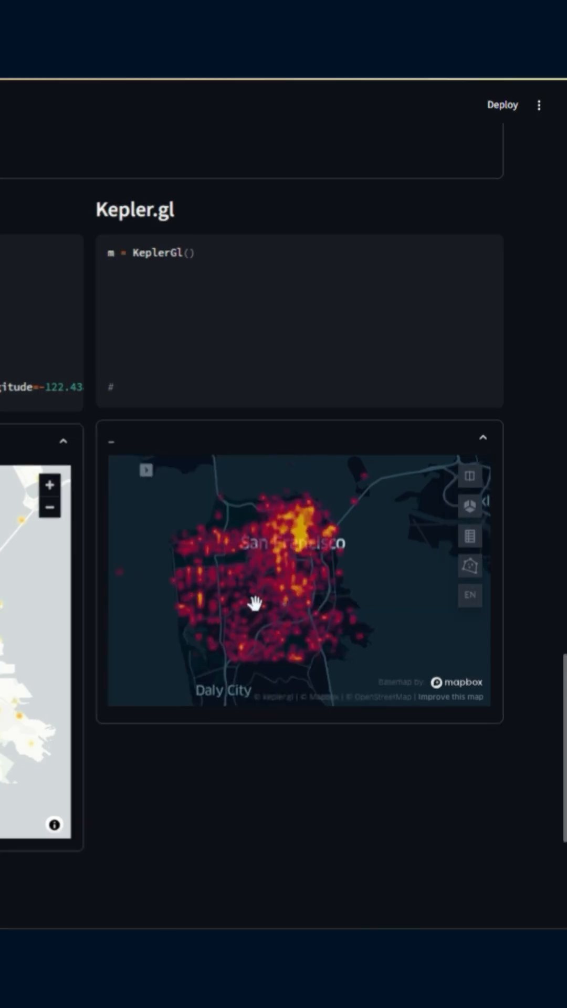